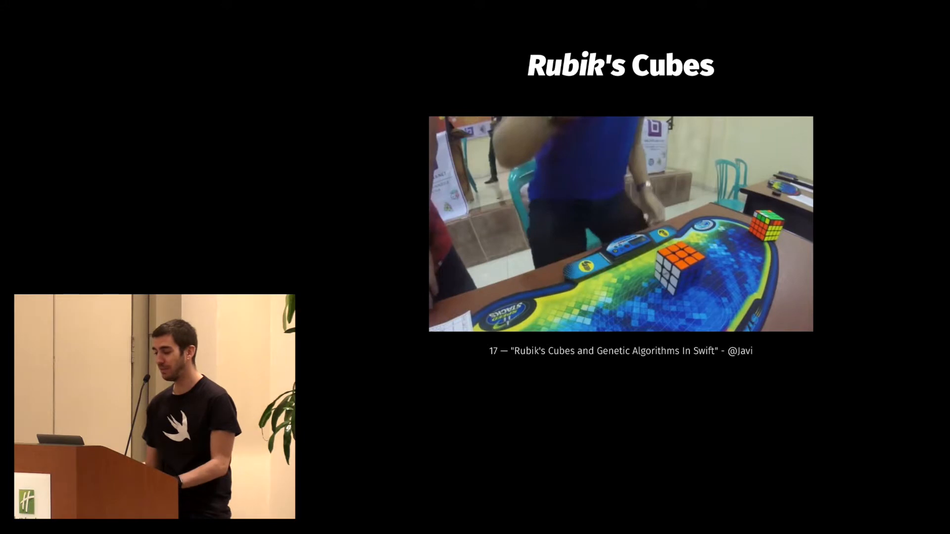
key(right)
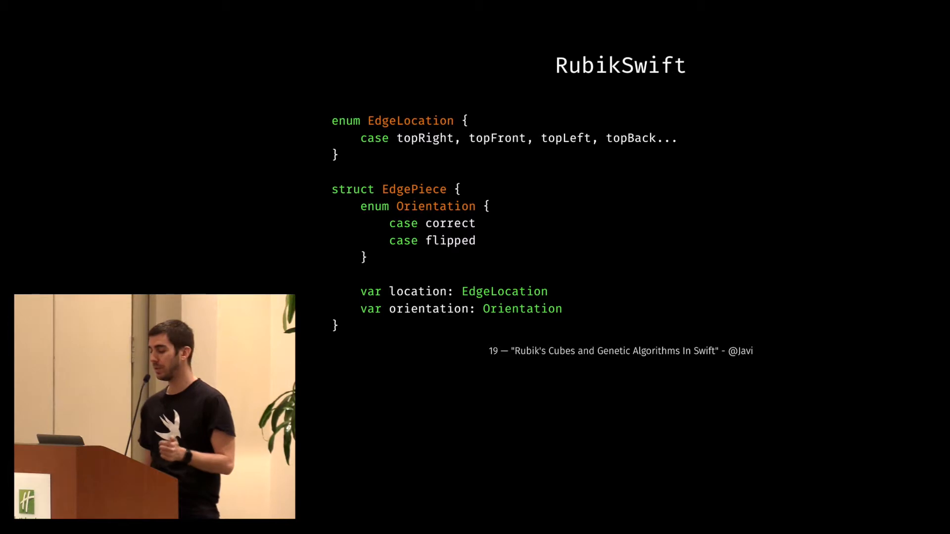
key(Right)
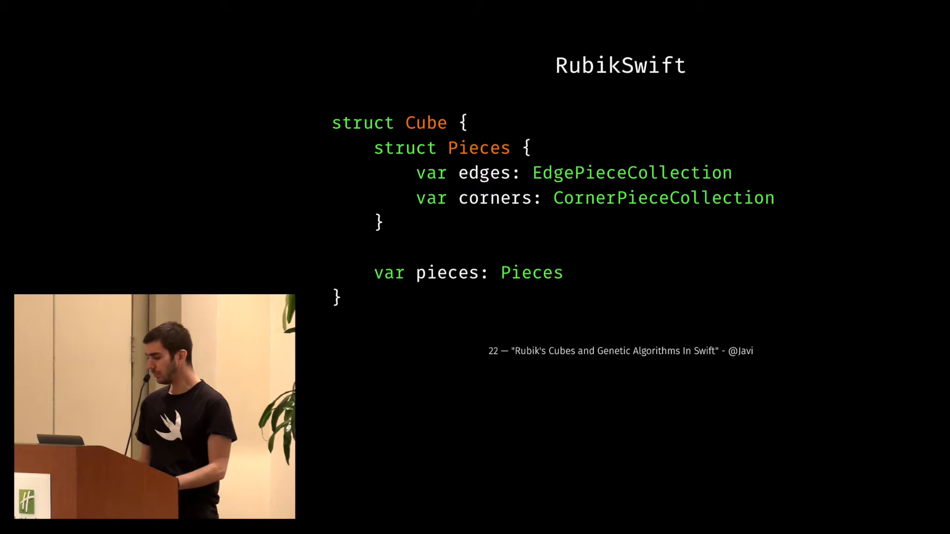
key(right)
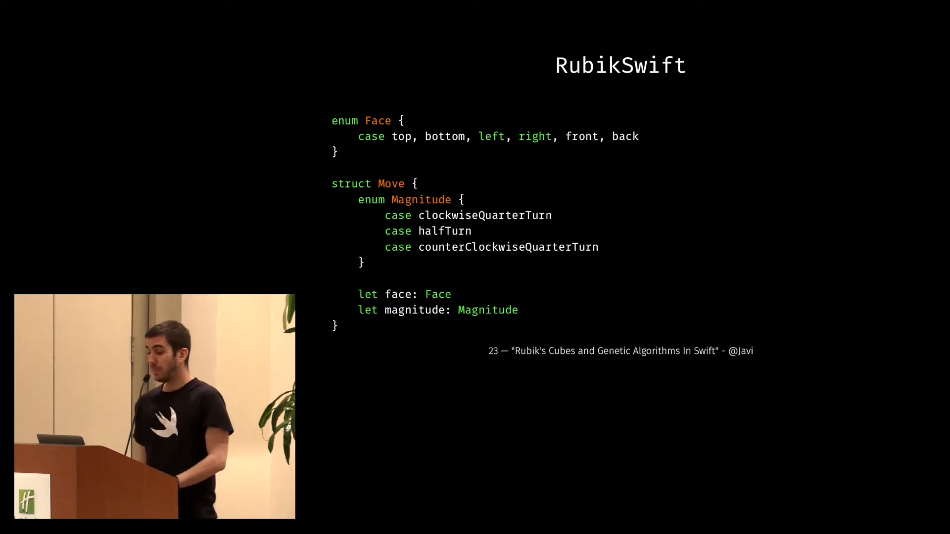
key(Right)
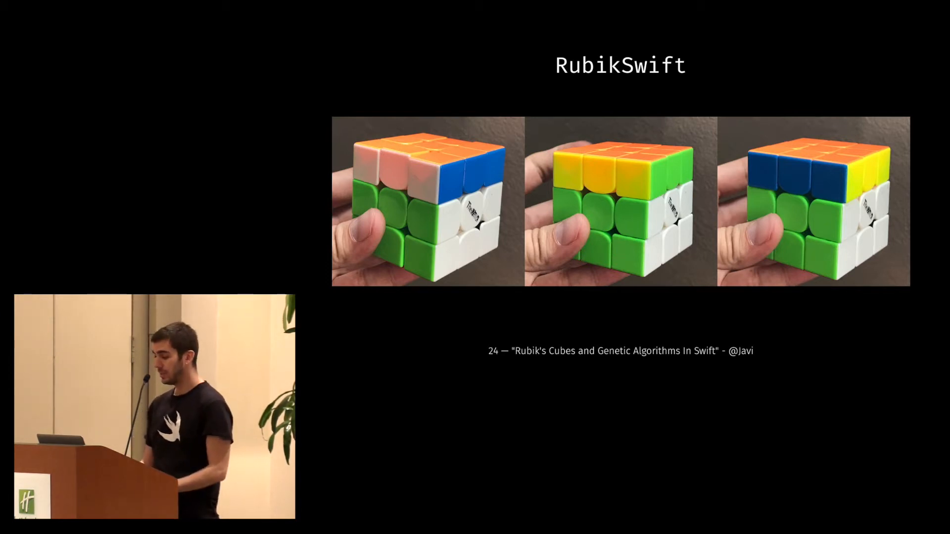
key(Right)
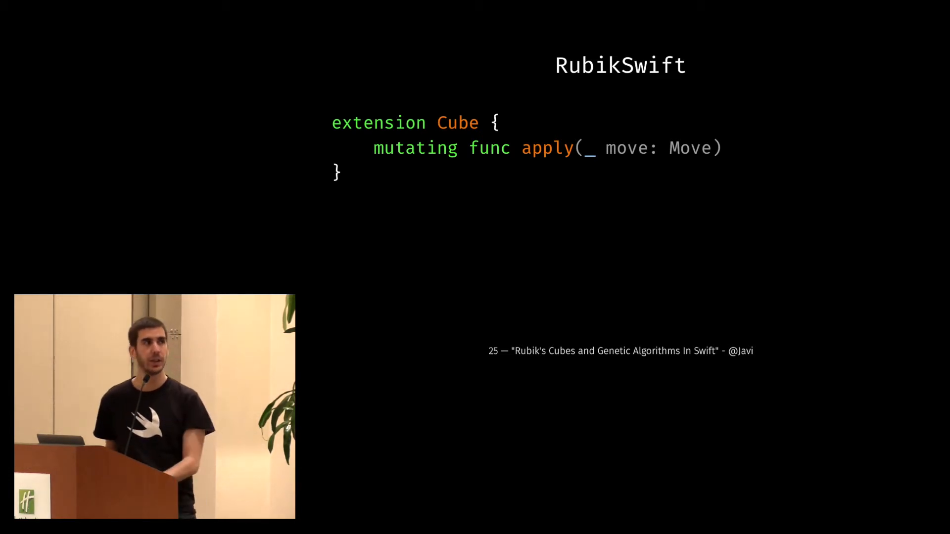
key(right)
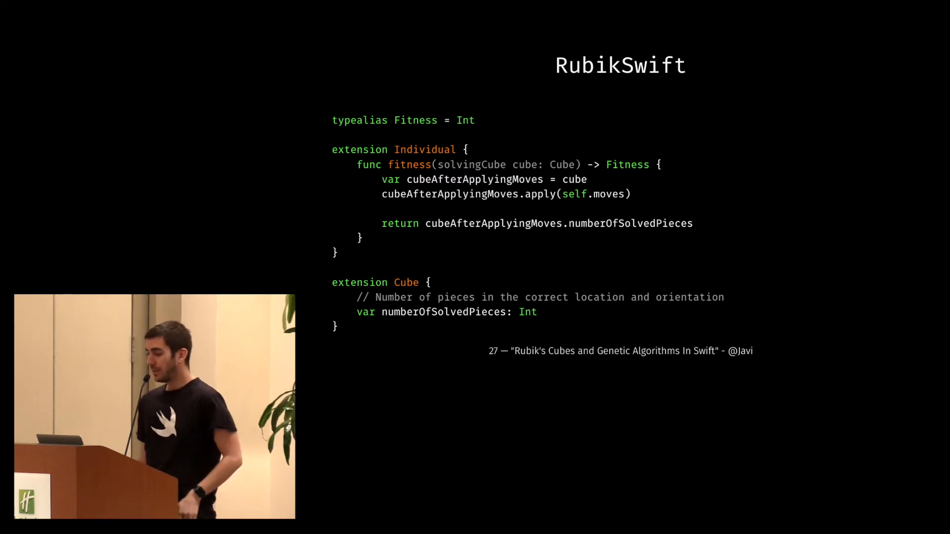
key(right)
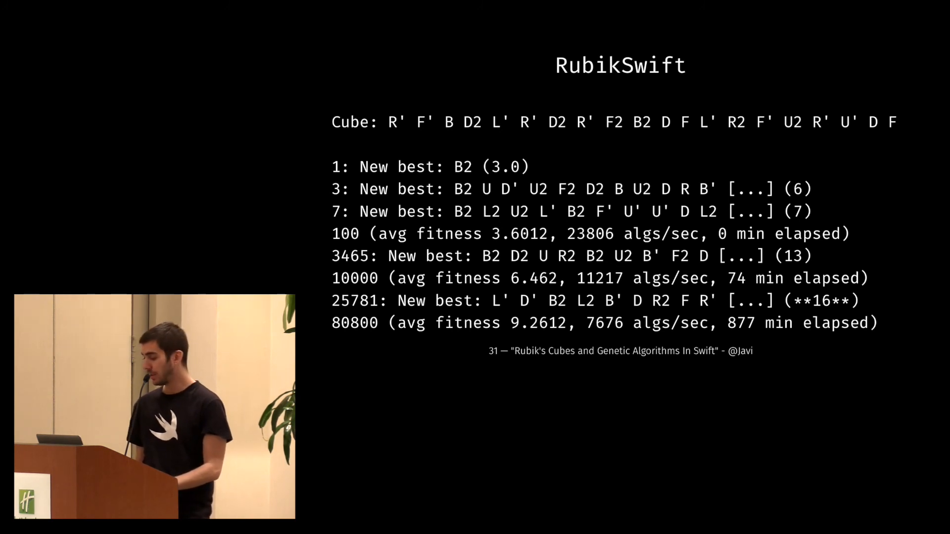
key(Right)
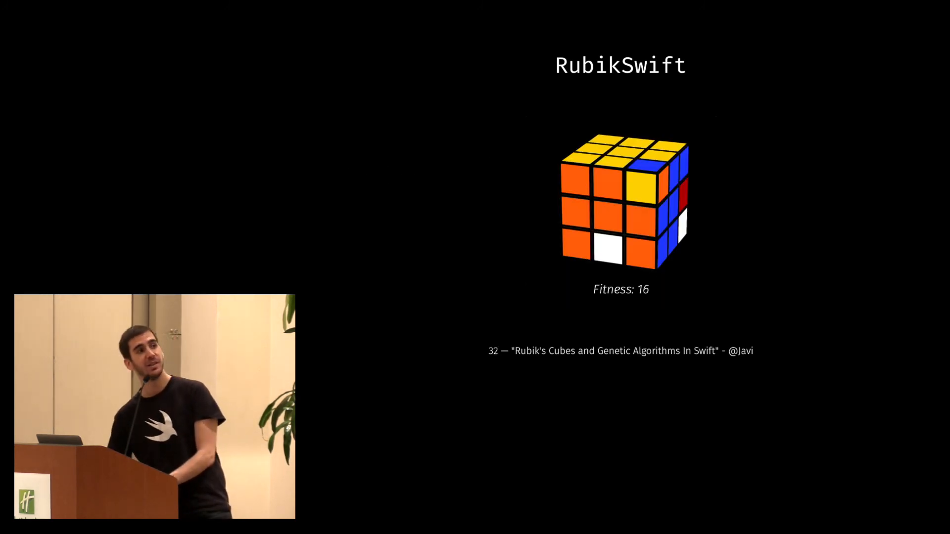